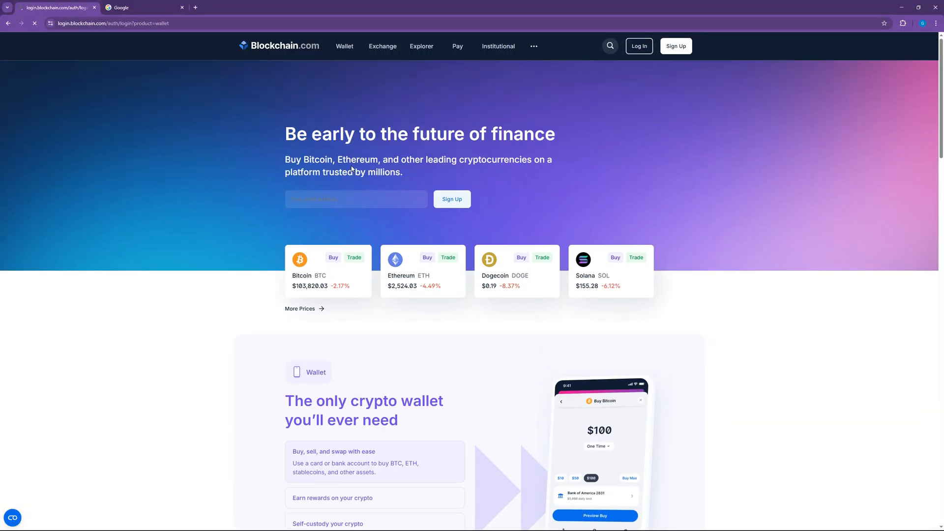
Log in to the wallet, confirm the Assets list is empty, and return to Home
click(638, 46)
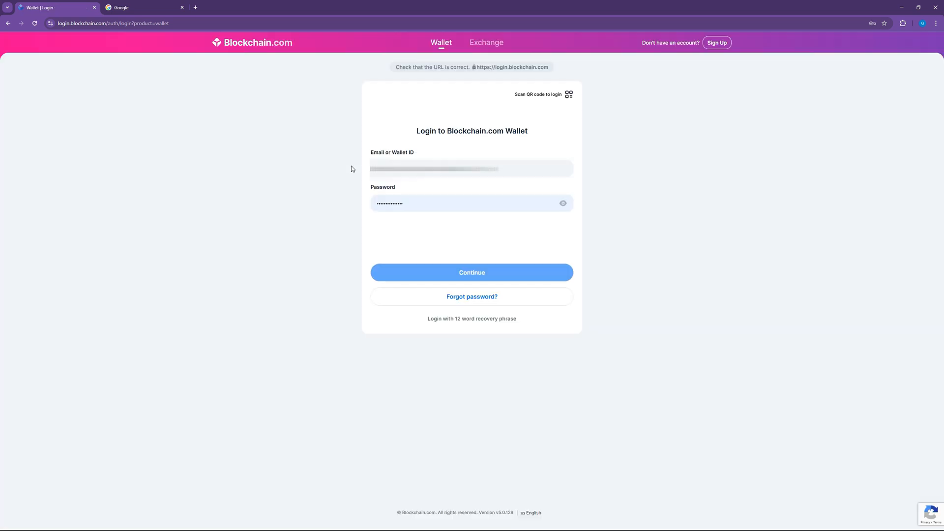
click(472, 272)
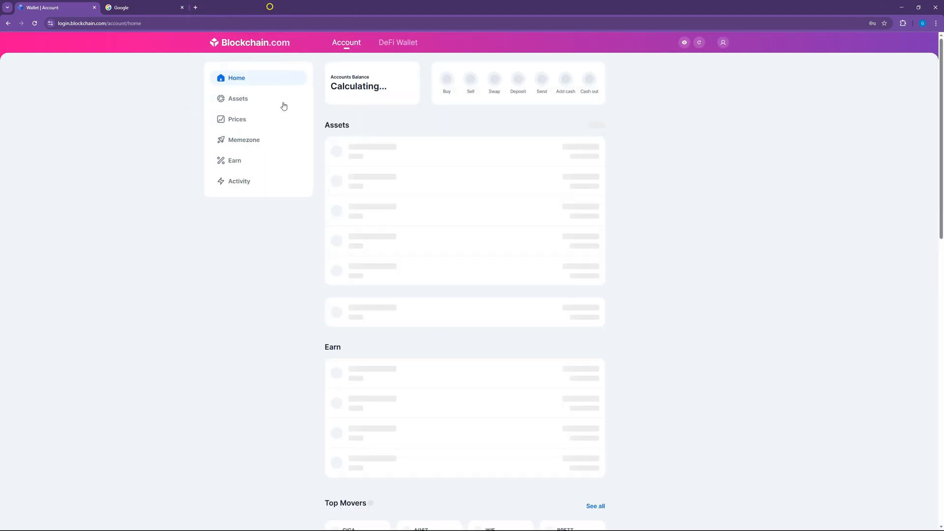
scroll(down, 3)
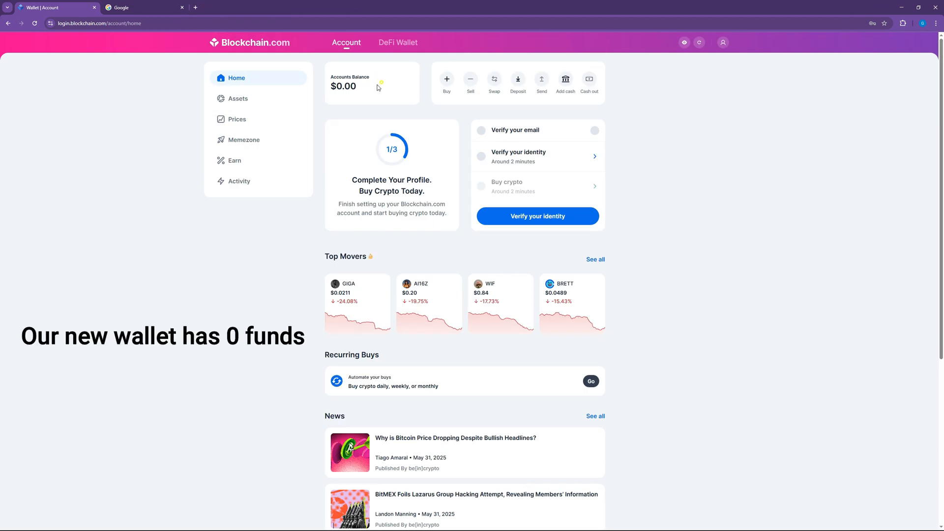
click(238, 99)
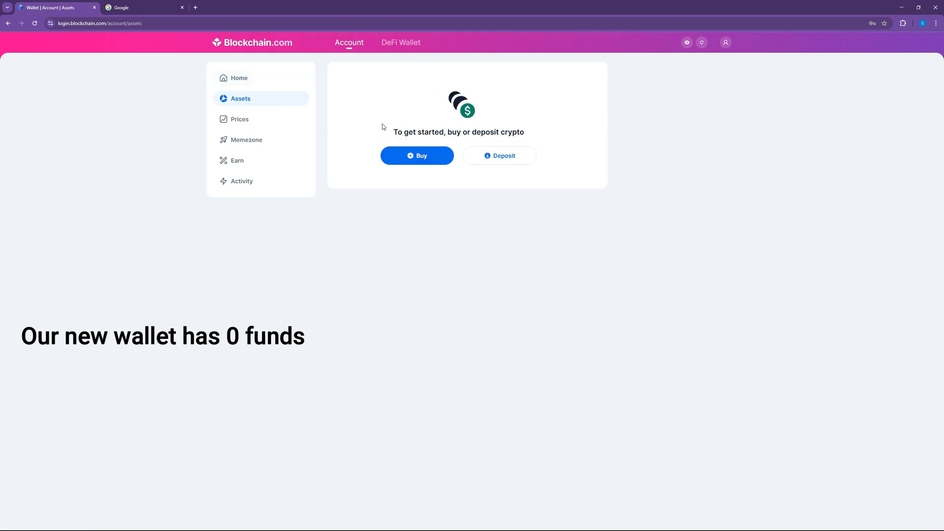
click(238, 78)
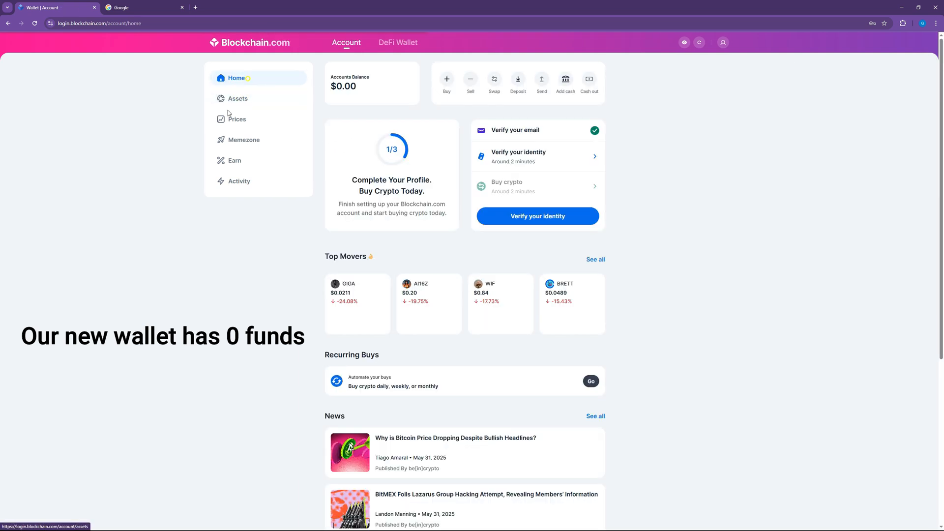
mouse_move(224, 222)
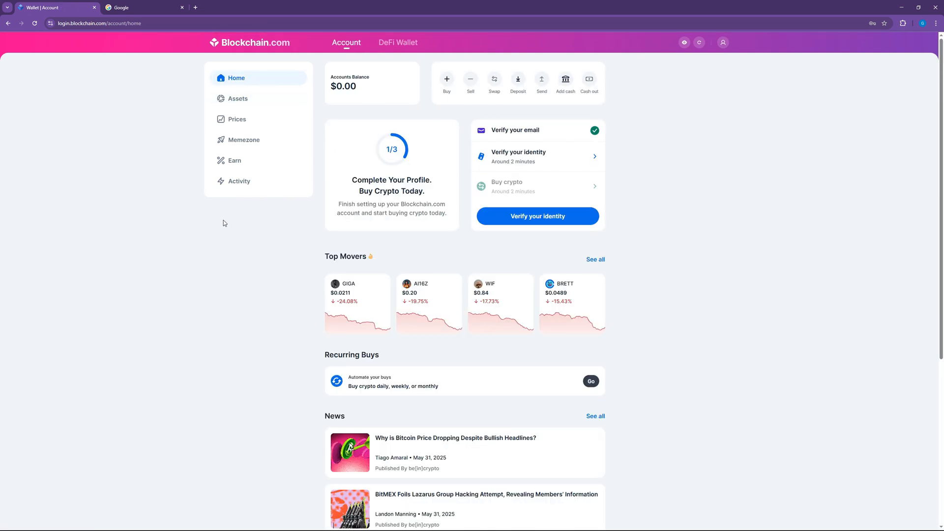
Go to allprivatekeys.net in the browser
click(143, 7)
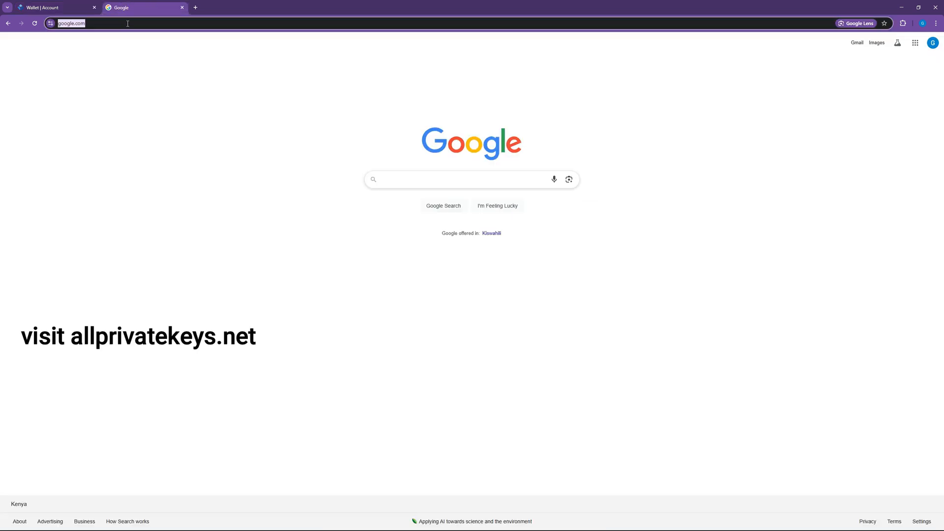
text(allprivatekeys.net)
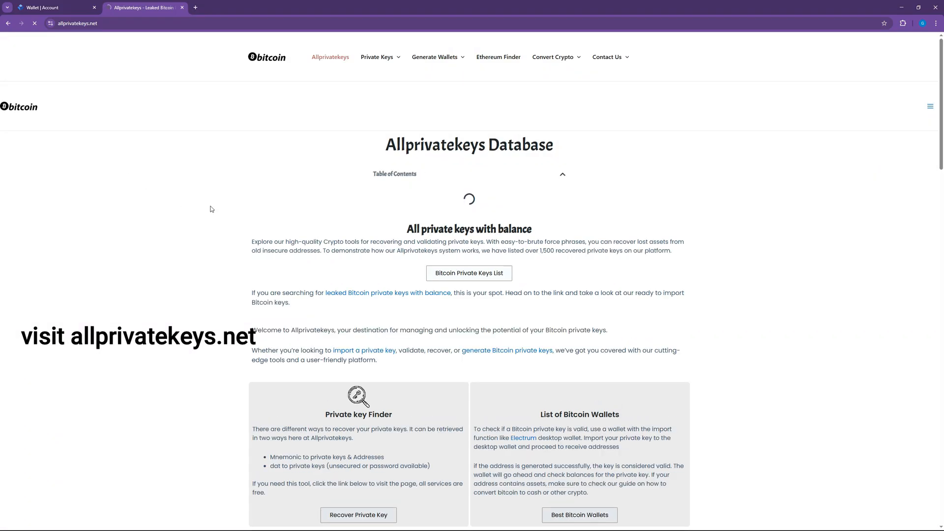
scroll(down, 3)
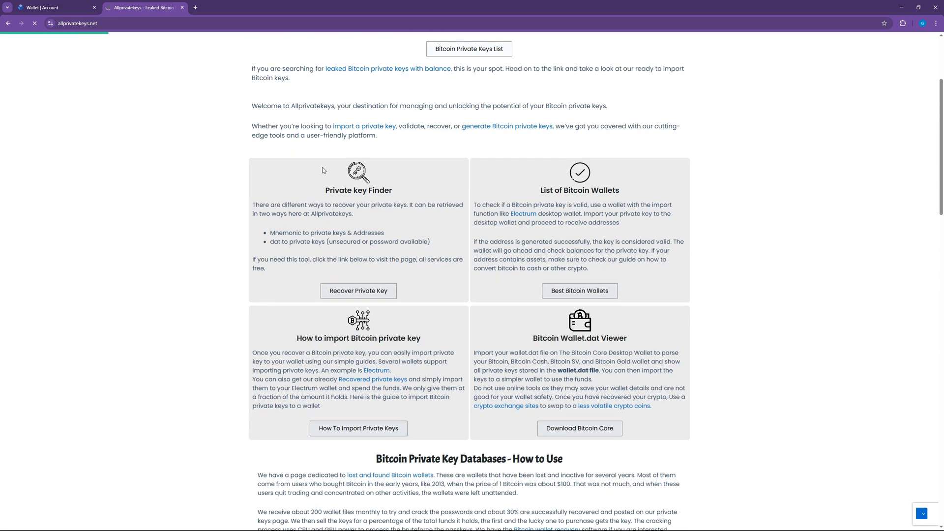
scroll(up, 3)
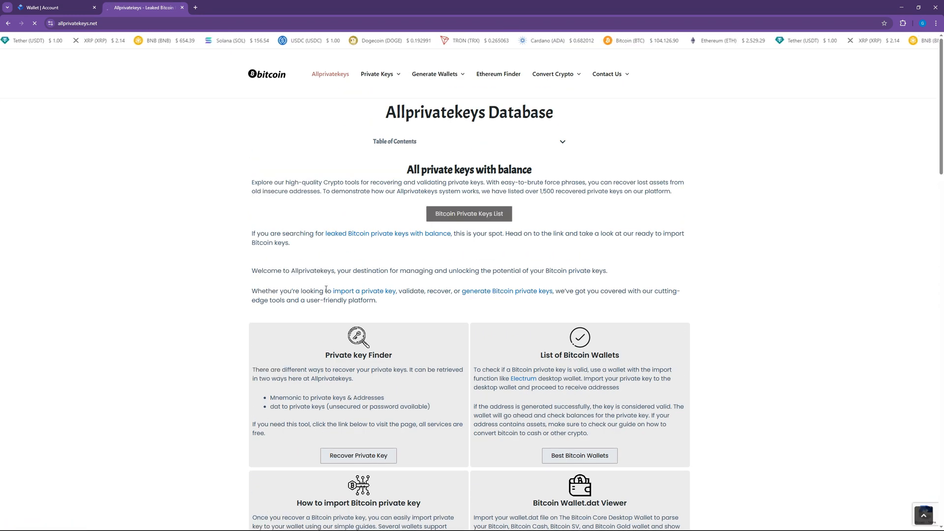
Open the Bitcoin private keys list and pick address 76 to buy
click(468, 213)
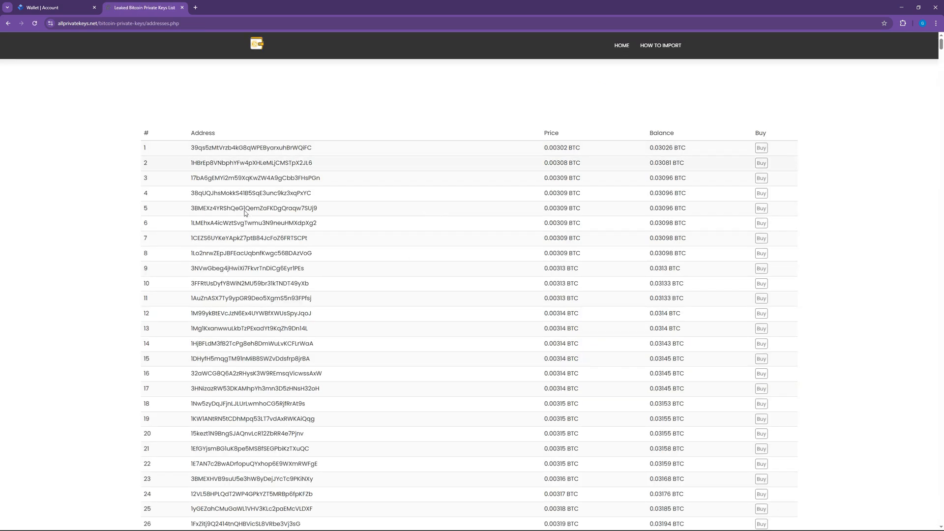
scroll(down, 3)
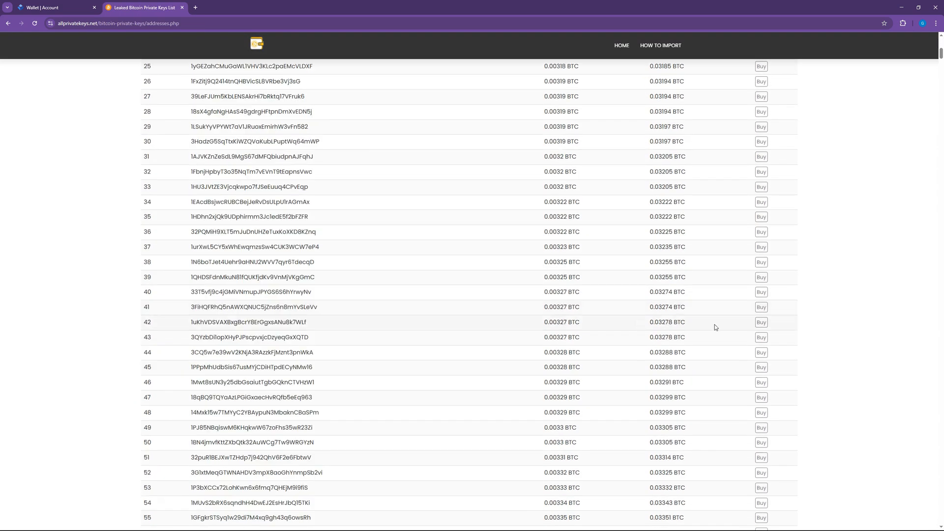
scroll(down, 3)
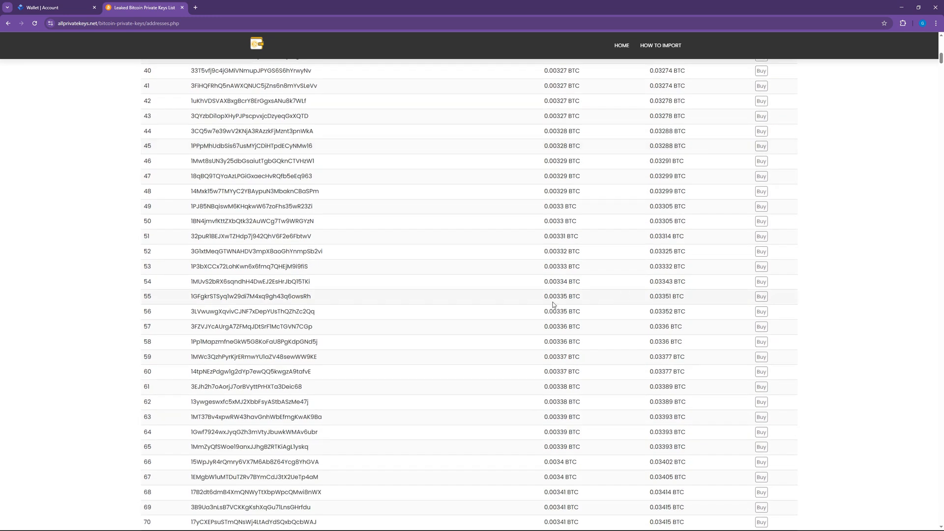
scroll(down, 3)
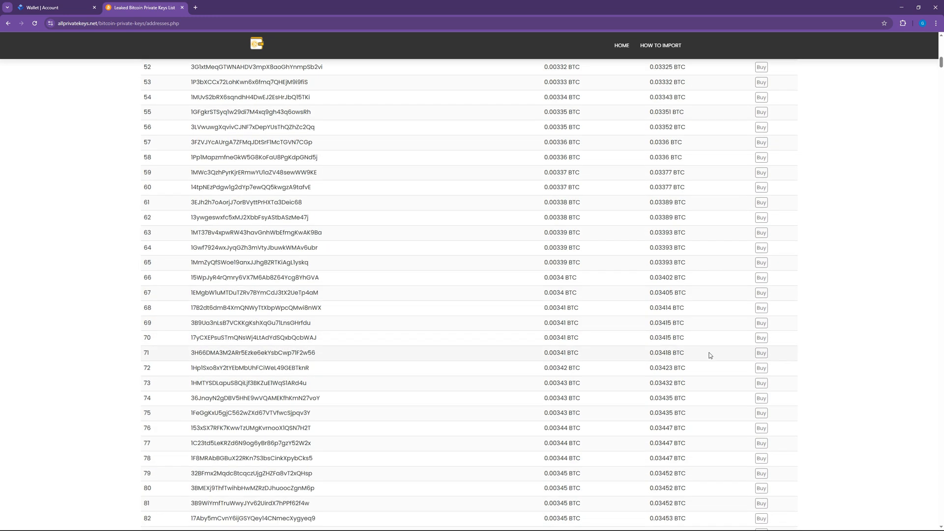
scroll(down, 3)
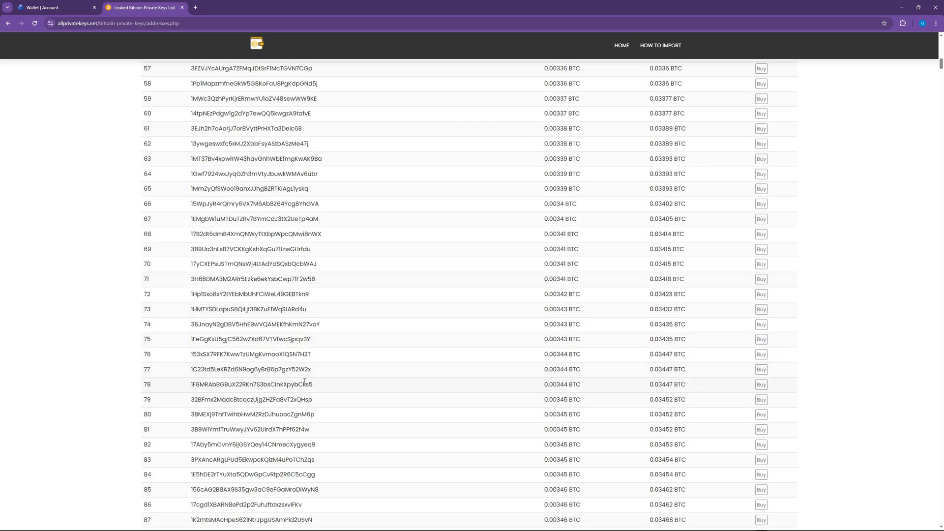
click(761, 355)
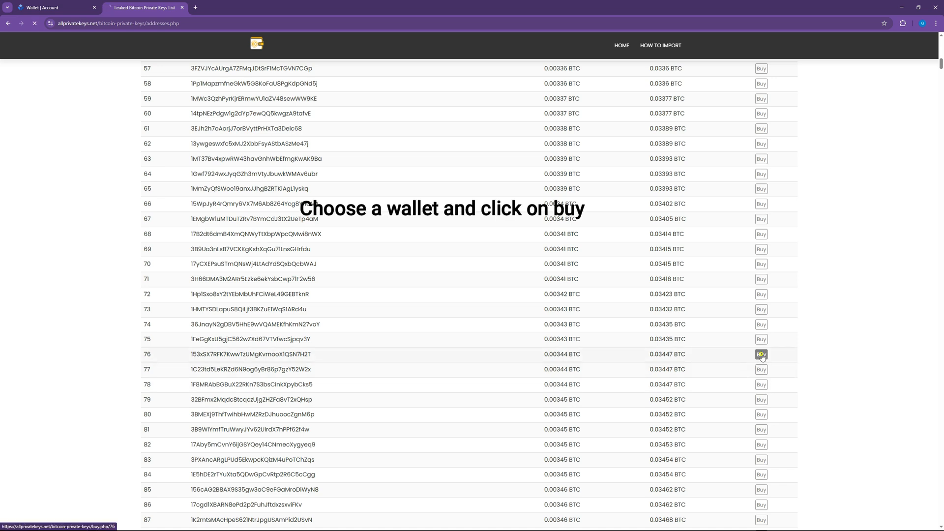
Open address 76's checkout and its blockchain.com balance link in a new tab
click(761, 354)
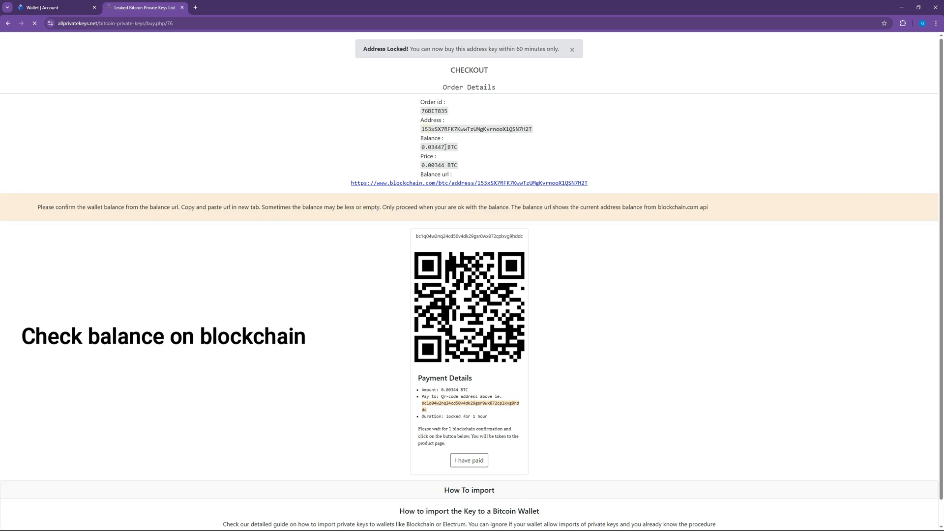
right_click(469, 183)
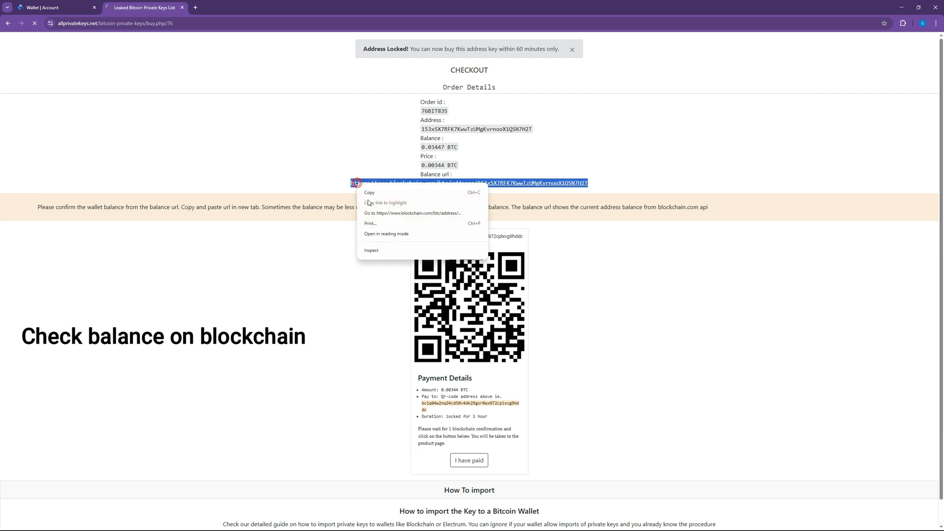
click(413, 213)
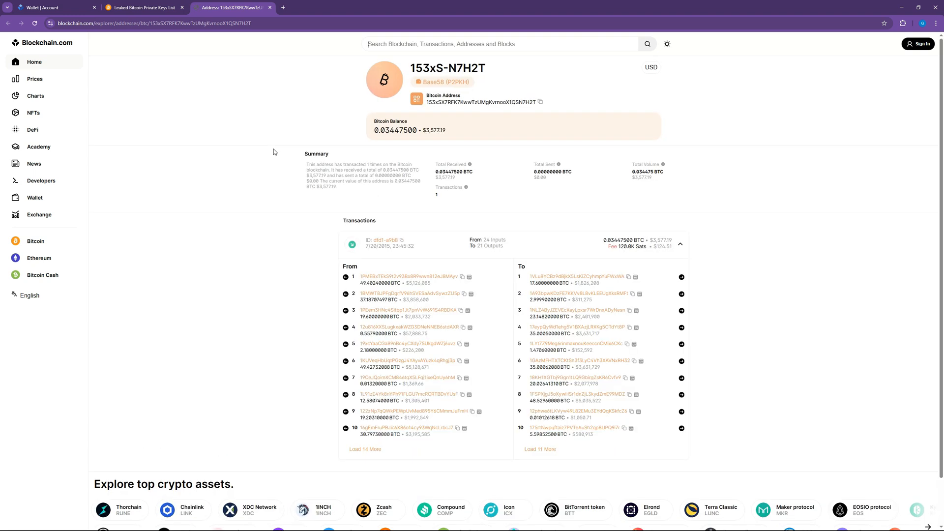
mouse_move(351, 186)
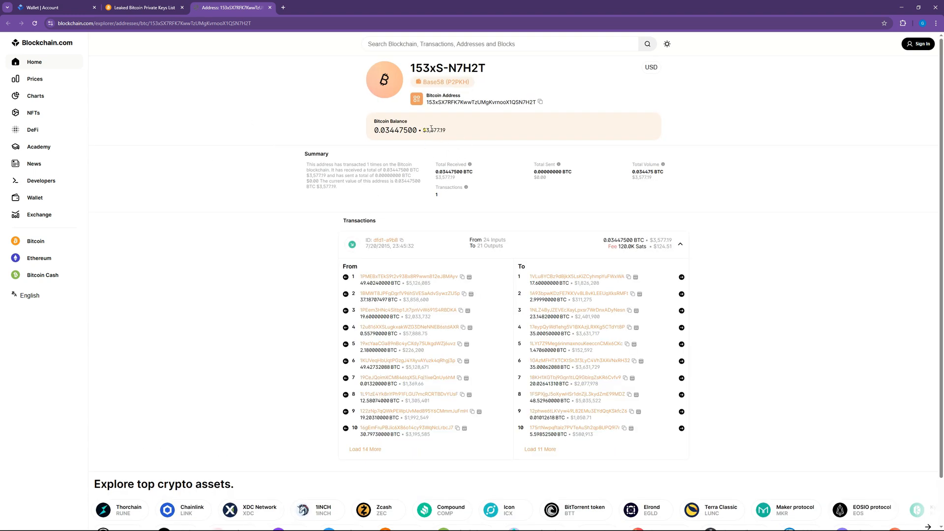
Select the dollar value of the 0.034475 BTC balance on the explorer page
double_click(379, 130)
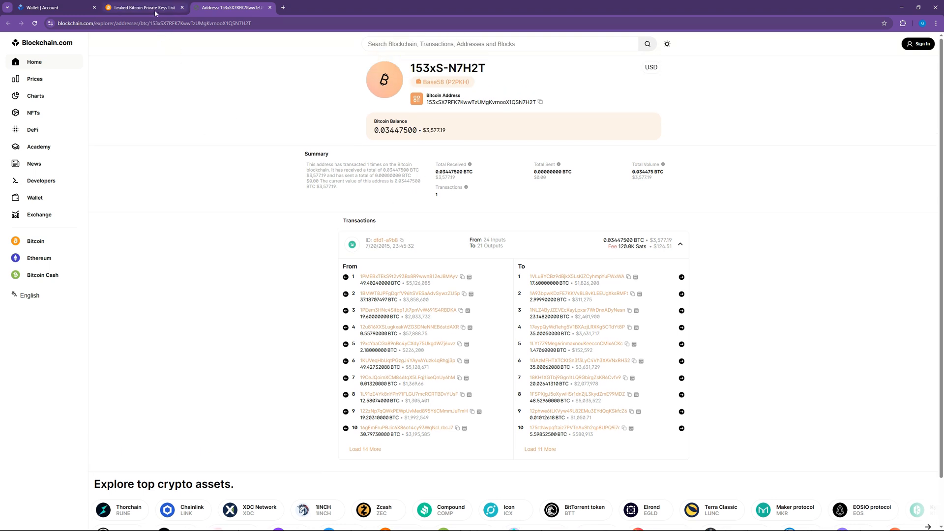
On the checkout, copy the payment address and mark the 0.00344 BTC payment as paid
click(143, 7)
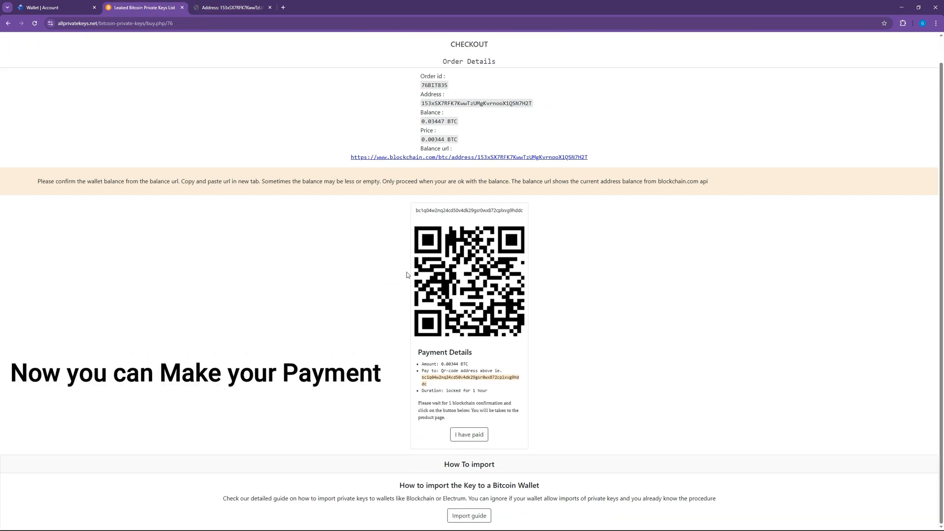
mouse_move(427, 209)
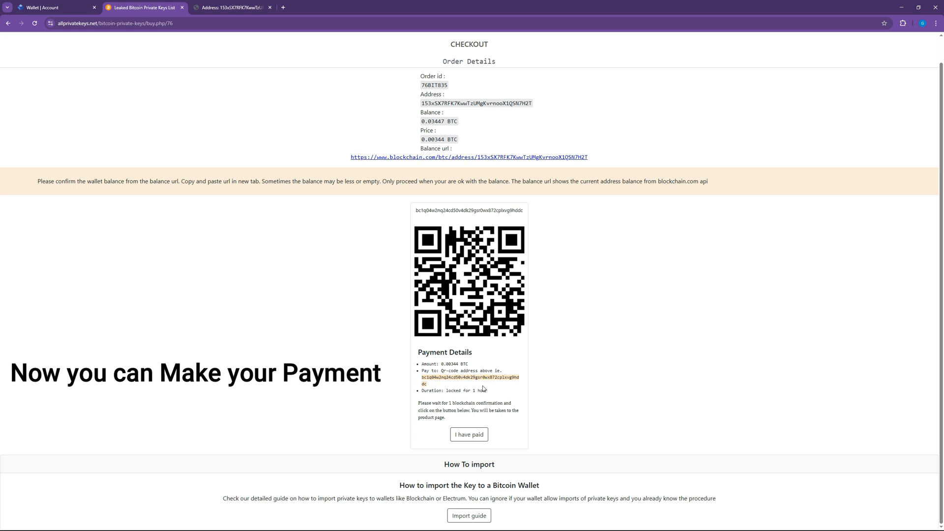
double_click(470, 377)
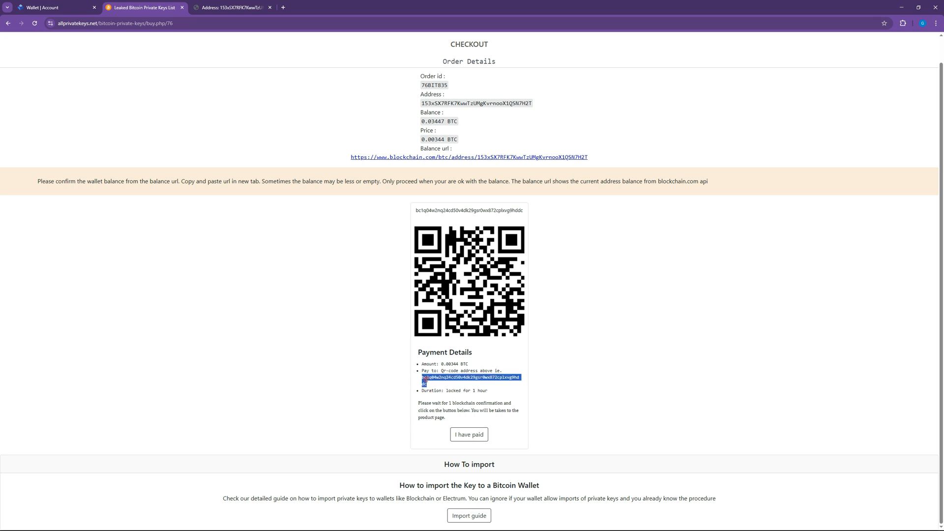
mouse_move(446, 240)
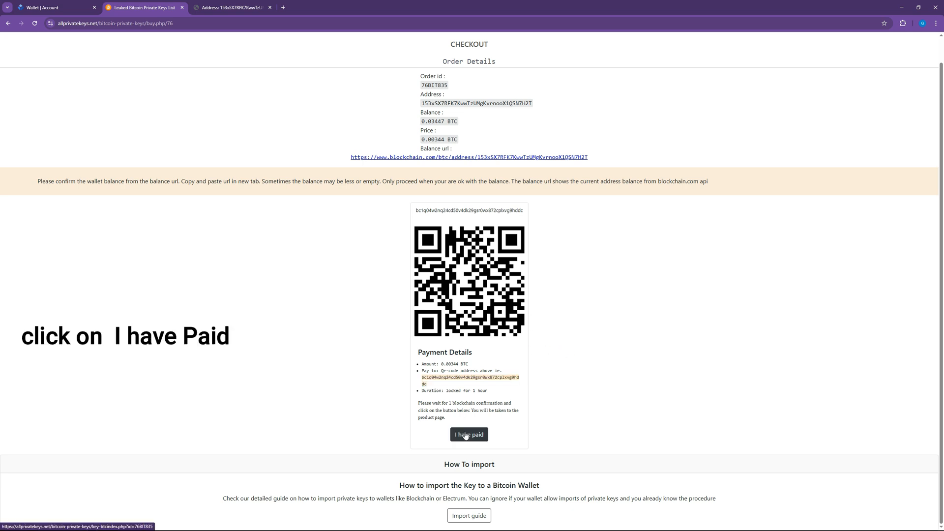
click(469, 435)
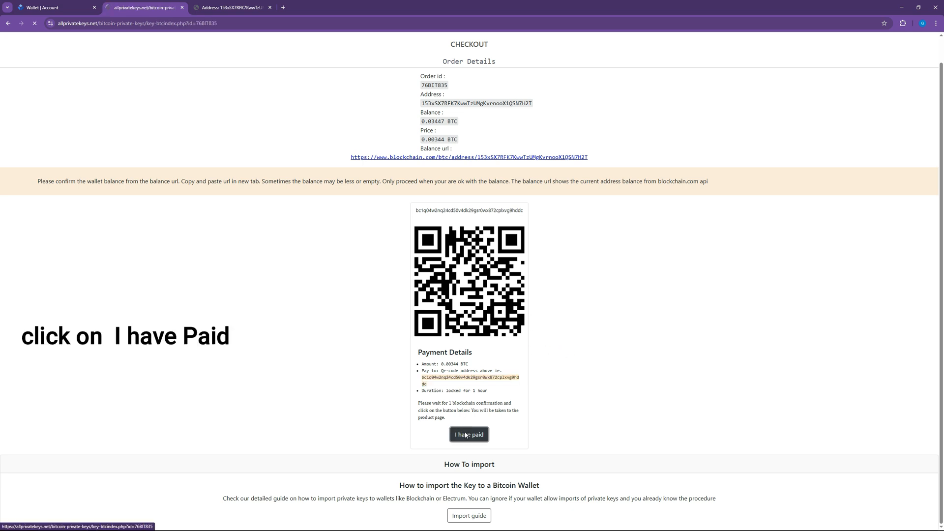
Confirm payment again while order 76BIT835's key page awaits confirmation
click(469, 435)
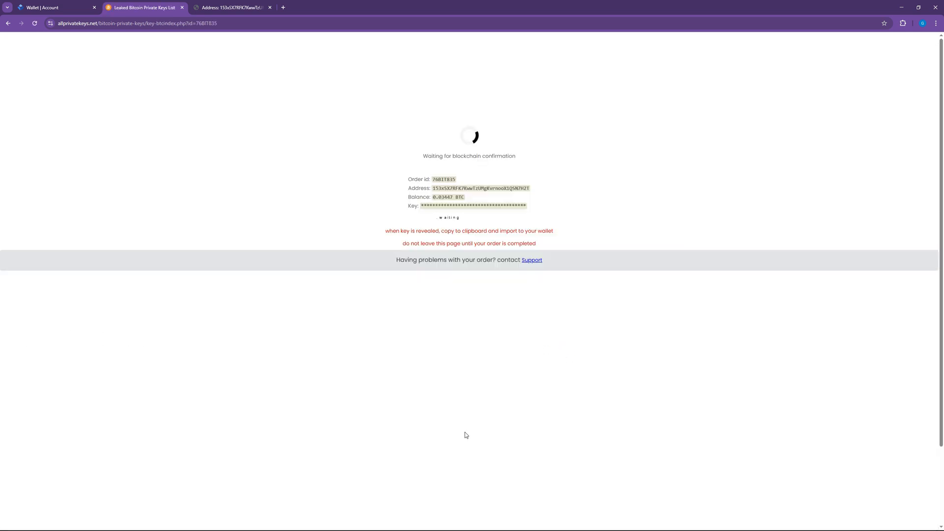
mouse_move(446, 421)
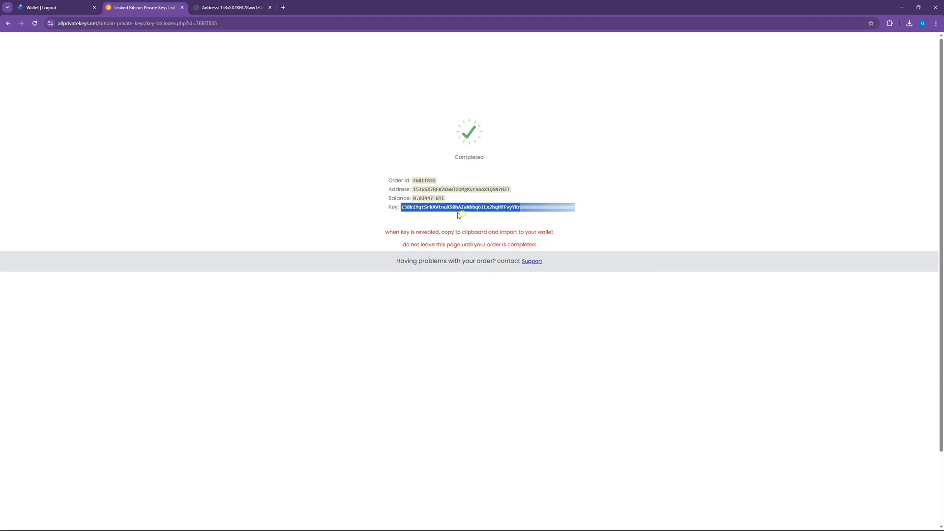
Return to the Blockchain.com Wallet tab and sign in again
click(54, 8)
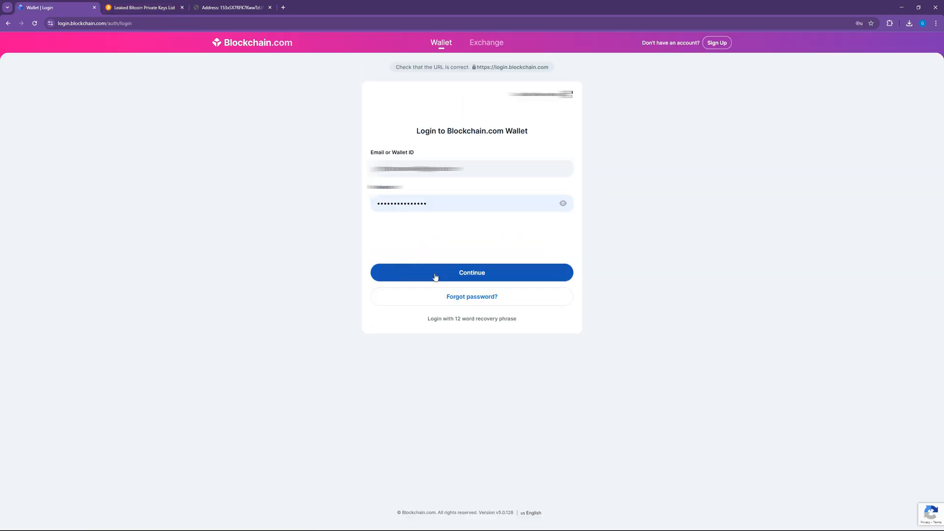
click(471, 272)
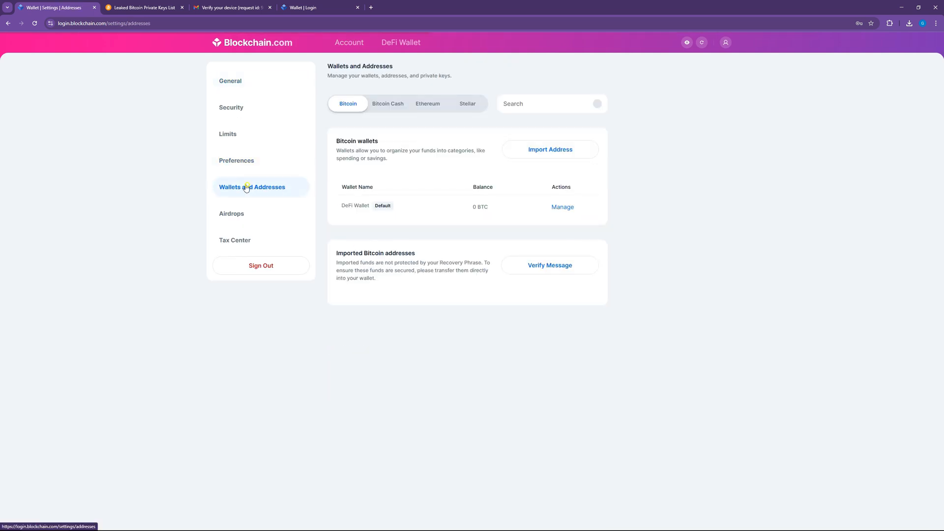
Import the pasted private key labelled 'Imported wallet', sending funds to DeFi Wallet
click(549, 149)
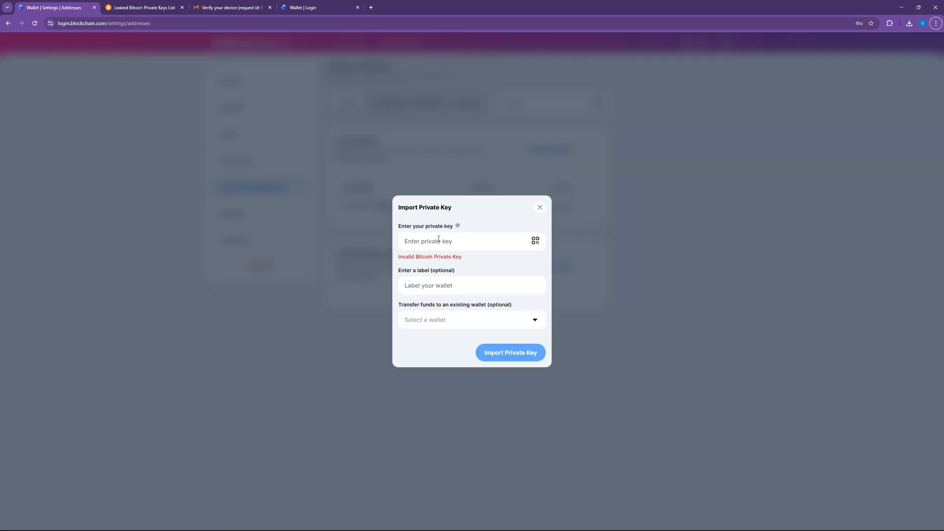
click(464, 241)
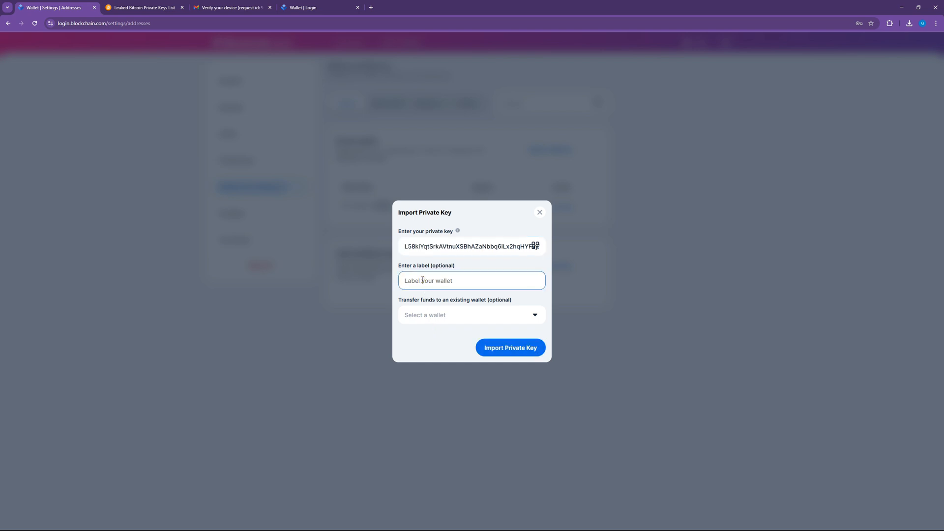
text(Imported wallet)
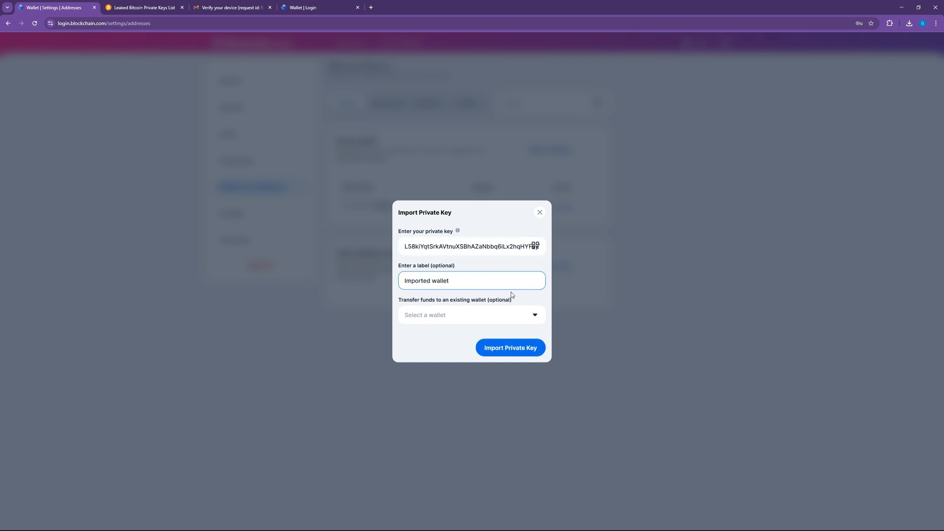
click(472, 315)
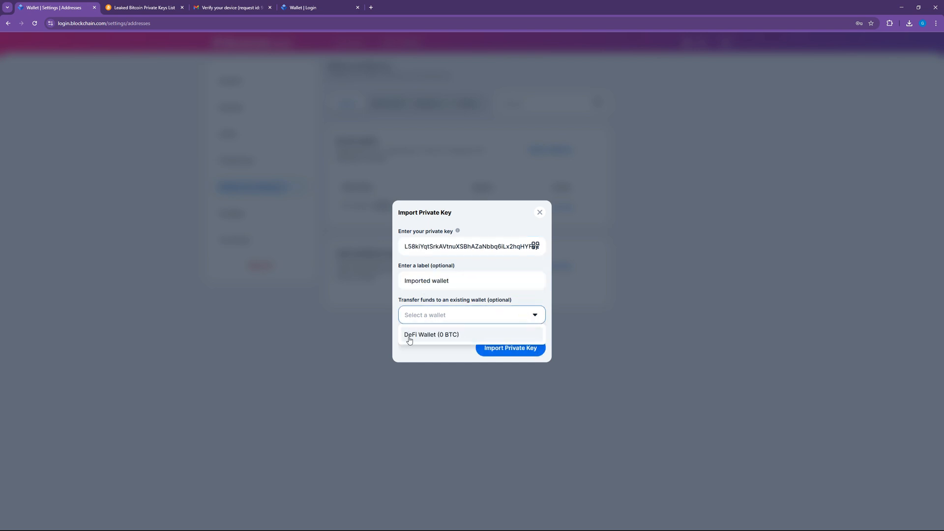
click(432, 334)
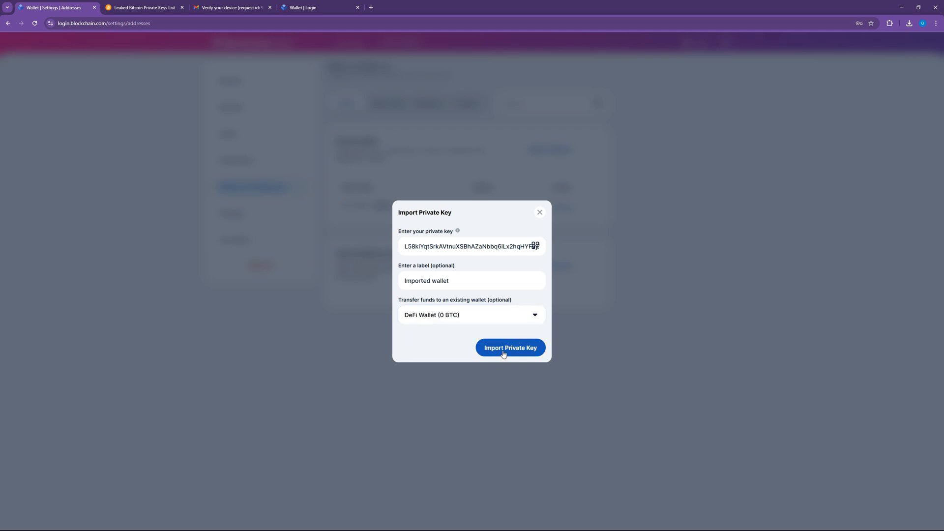
click(511, 347)
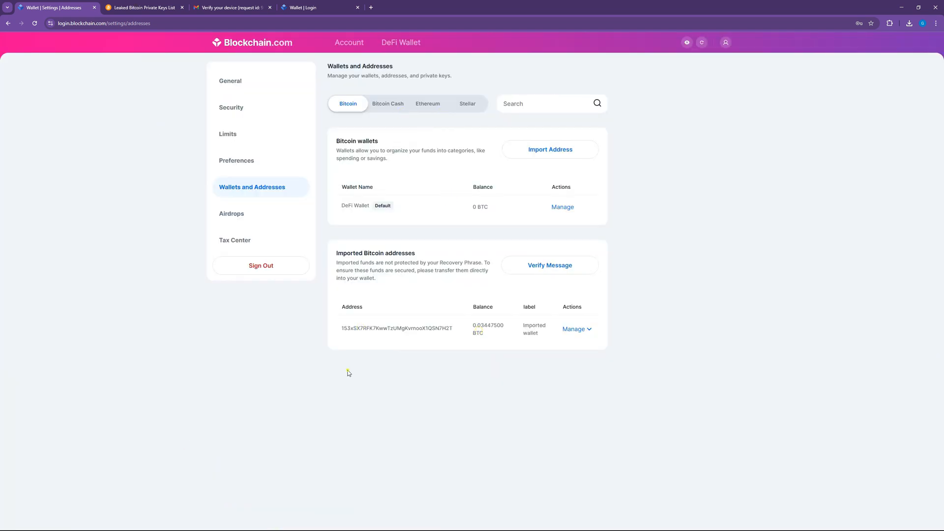
mouse_move(368, 440)
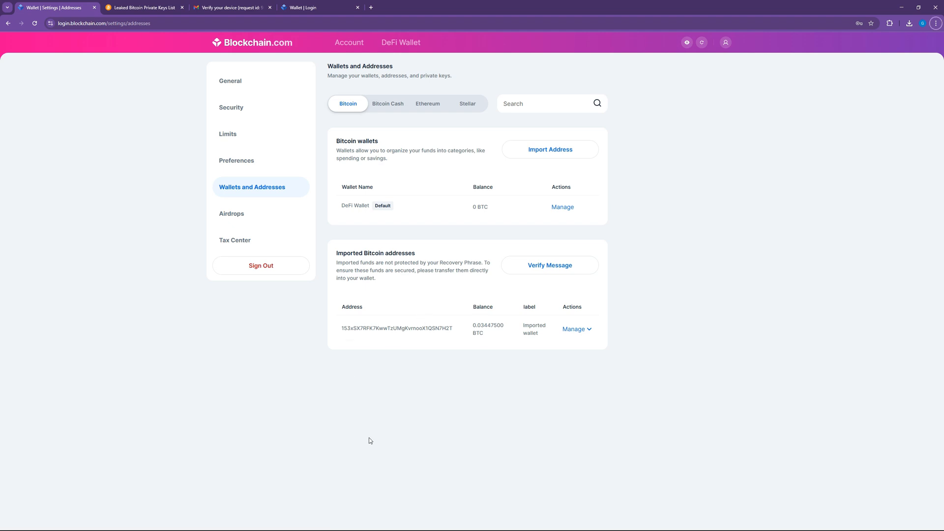
Open the Account home and highlight the $3,572.95 total balance
click(349, 42)
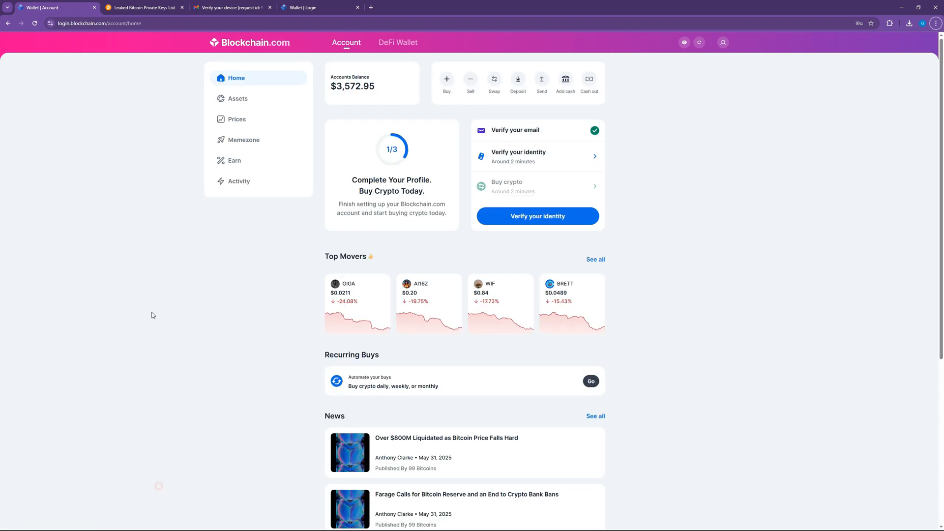
double_click(362, 86)
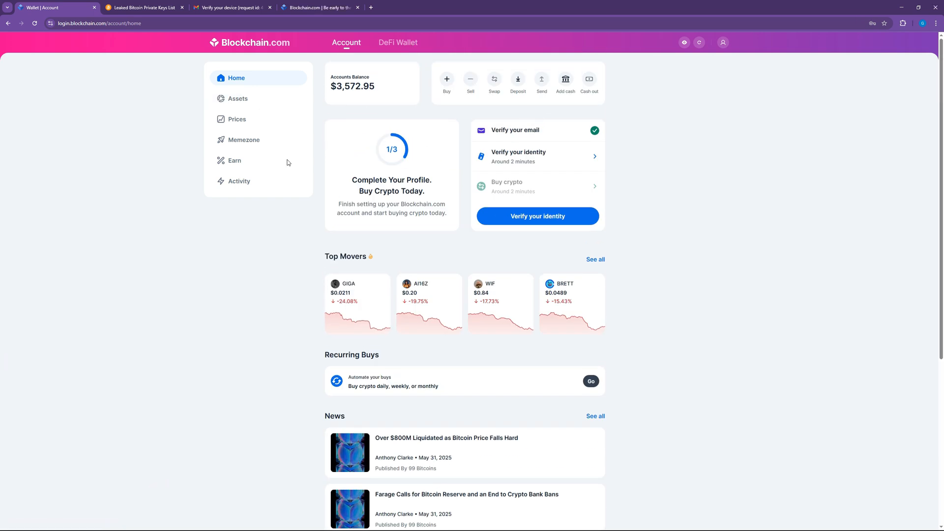
mouse_move(269, 194)
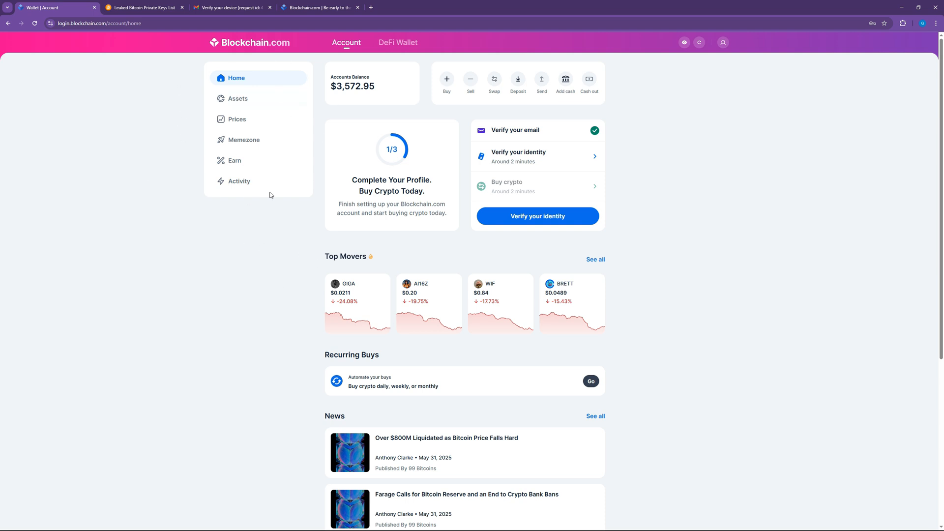